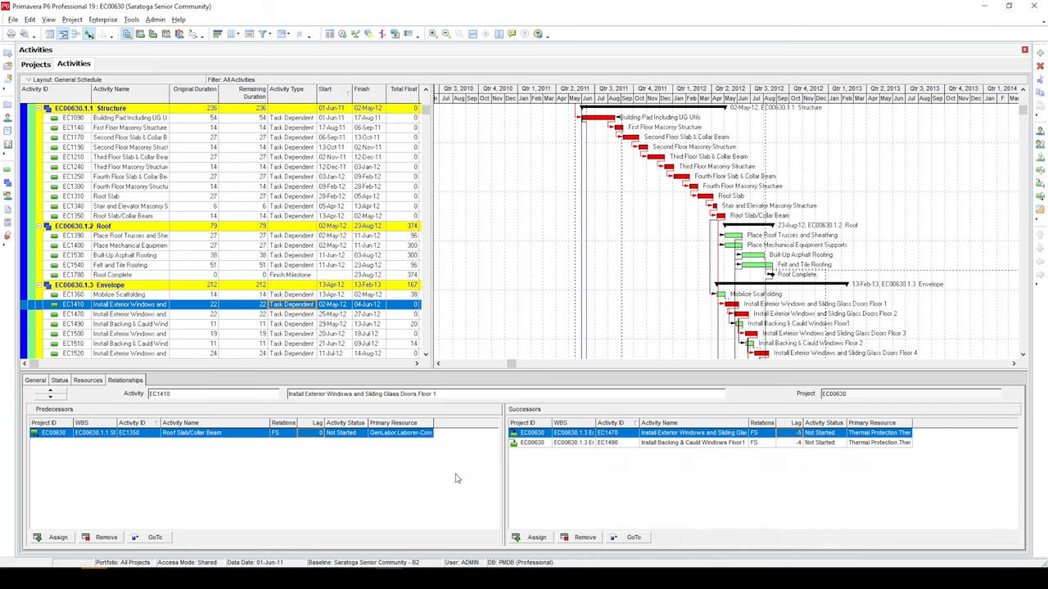
mouse_move(338, 547)
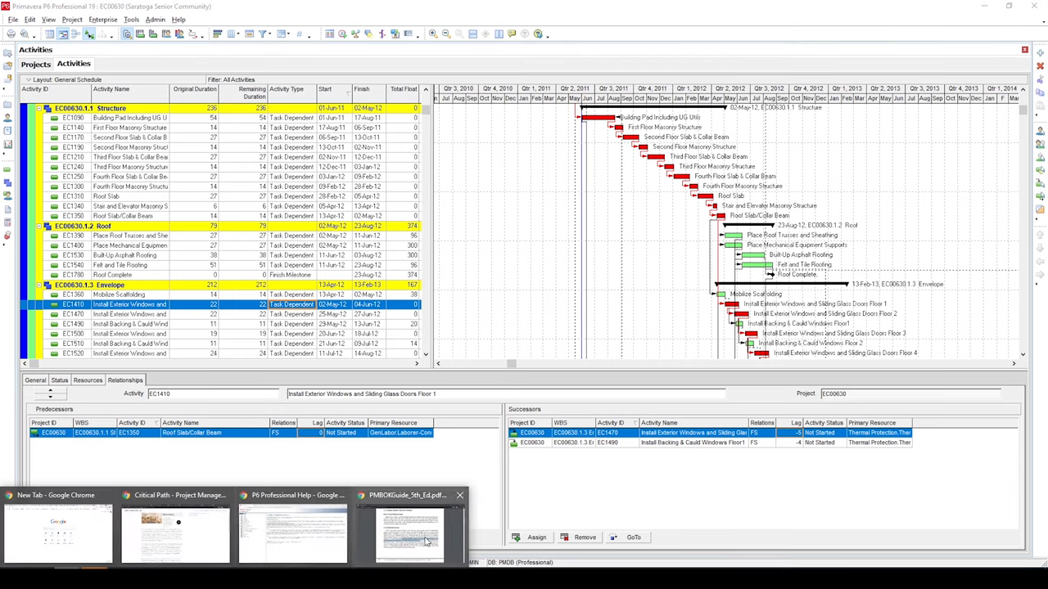
Define critical activities as Longest Path, editing the total float threshold (40, 20).
click(409, 532)
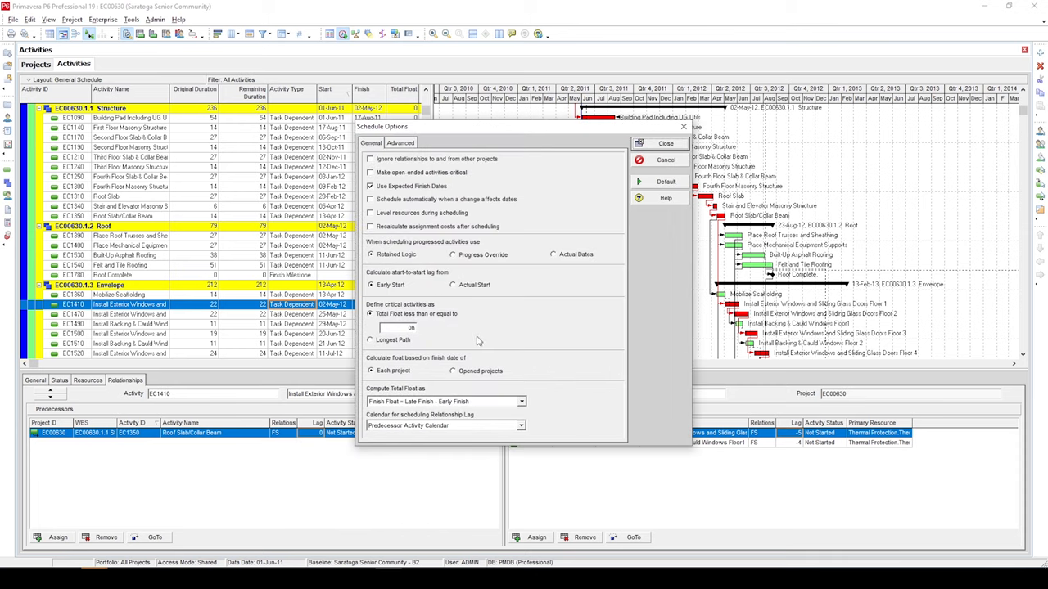
mouse_move(461, 347)
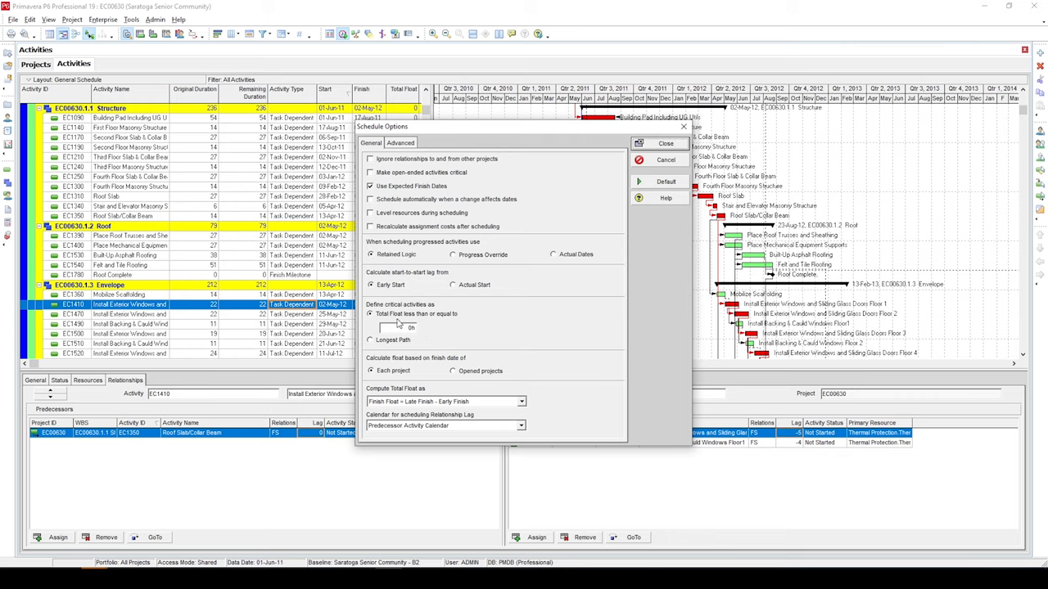
mouse_move(460, 325)
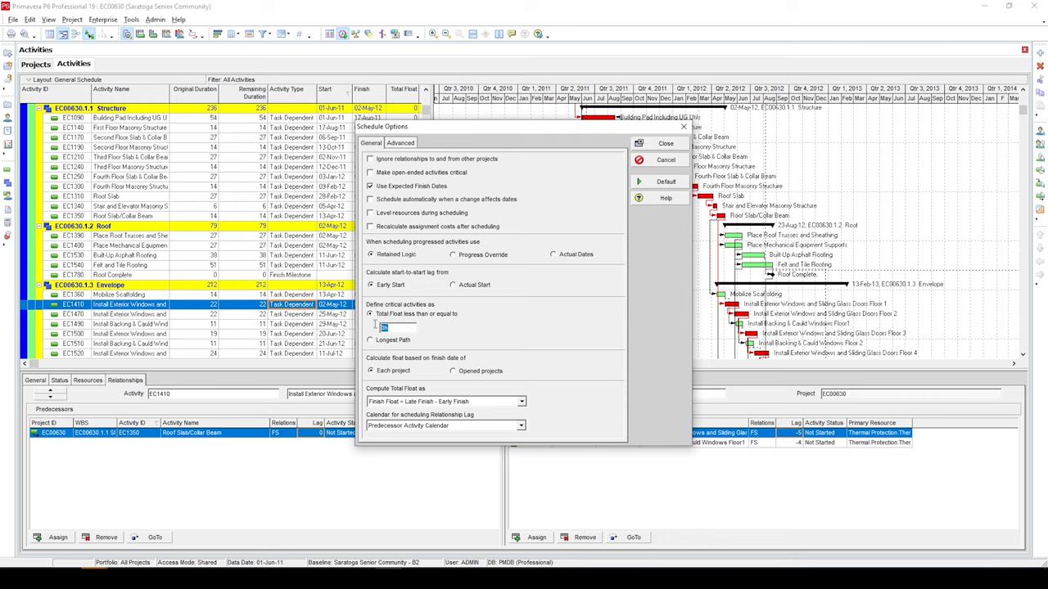
text(40)
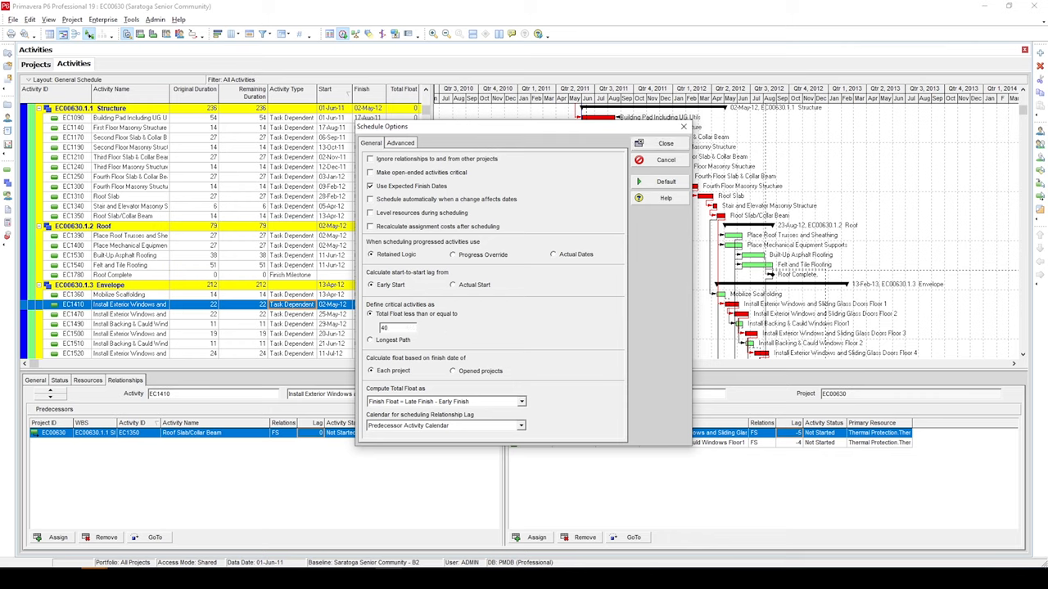
text(20)
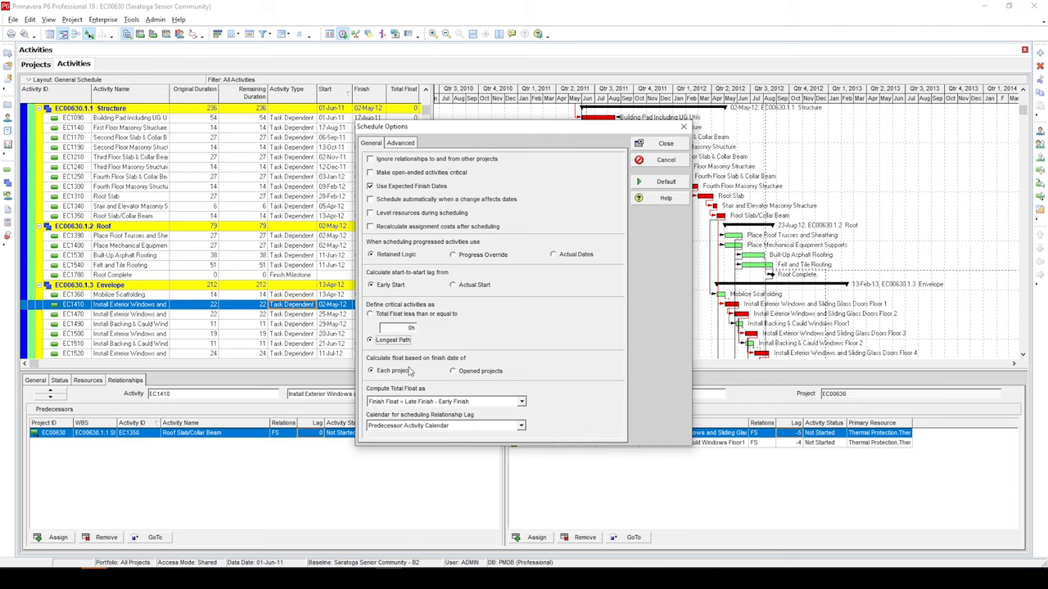
mouse_move(425, 339)
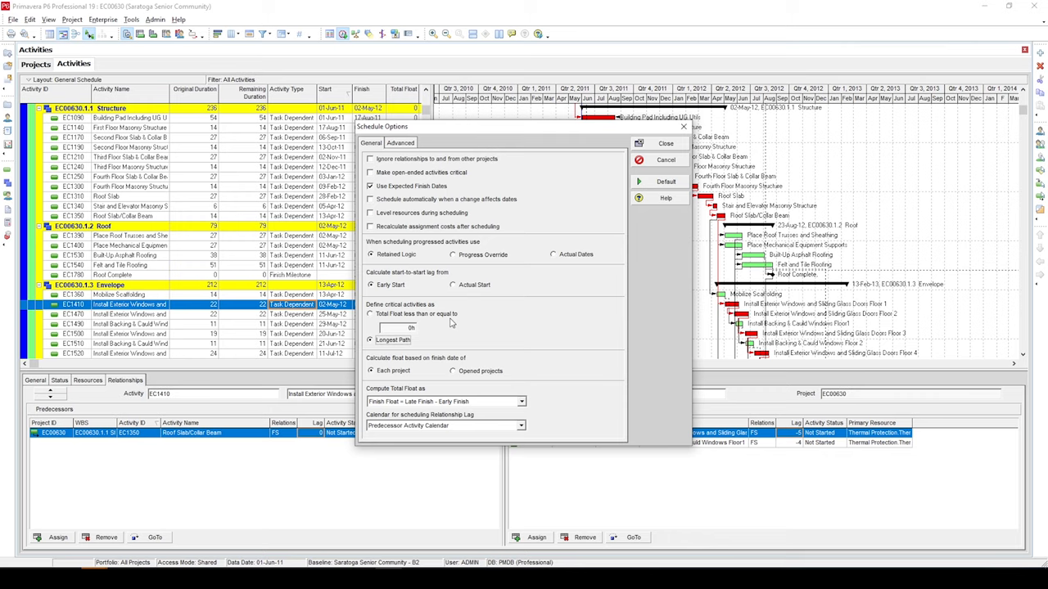
mouse_move(401, 326)
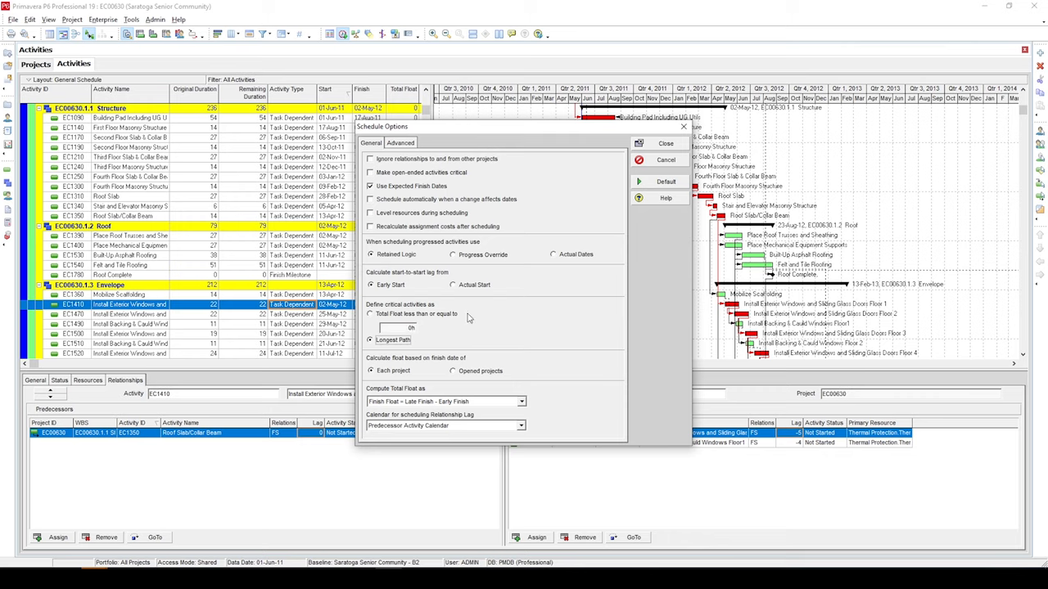
mouse_move(469, 314)
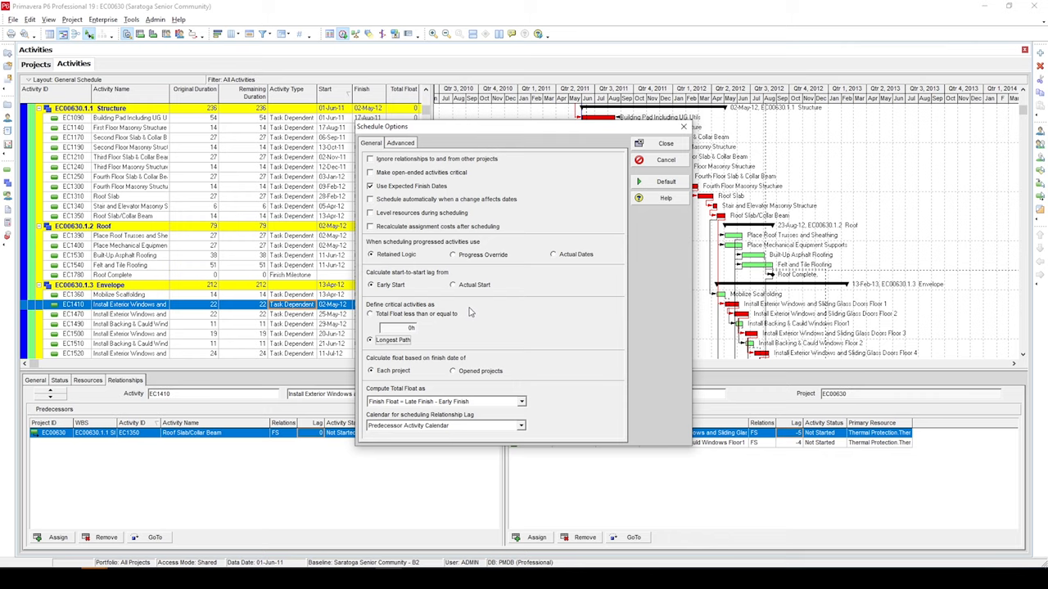
mouse_move(472, 311)
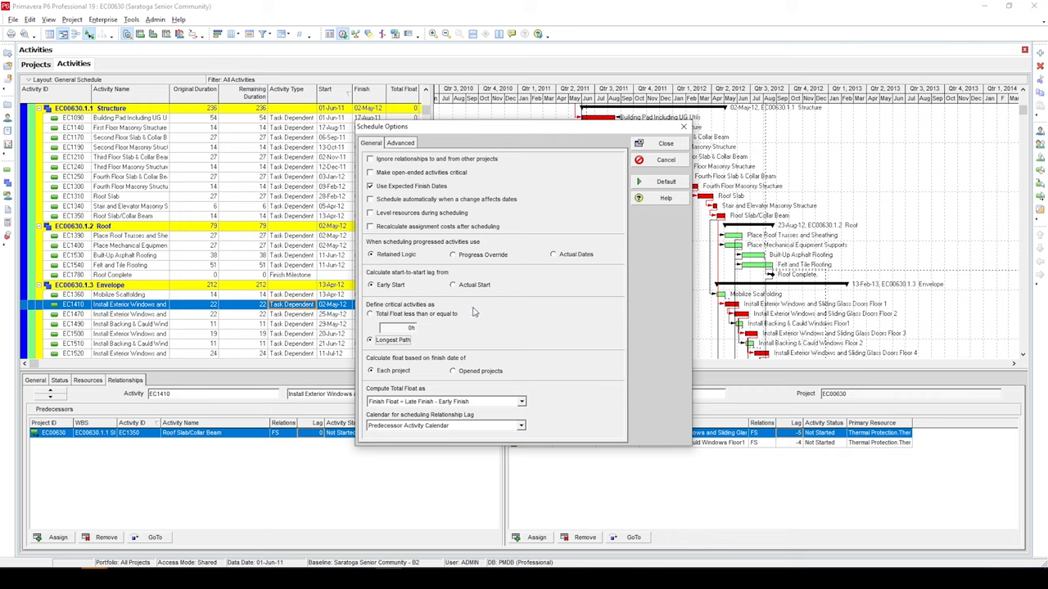
mouse_move(473, 318)
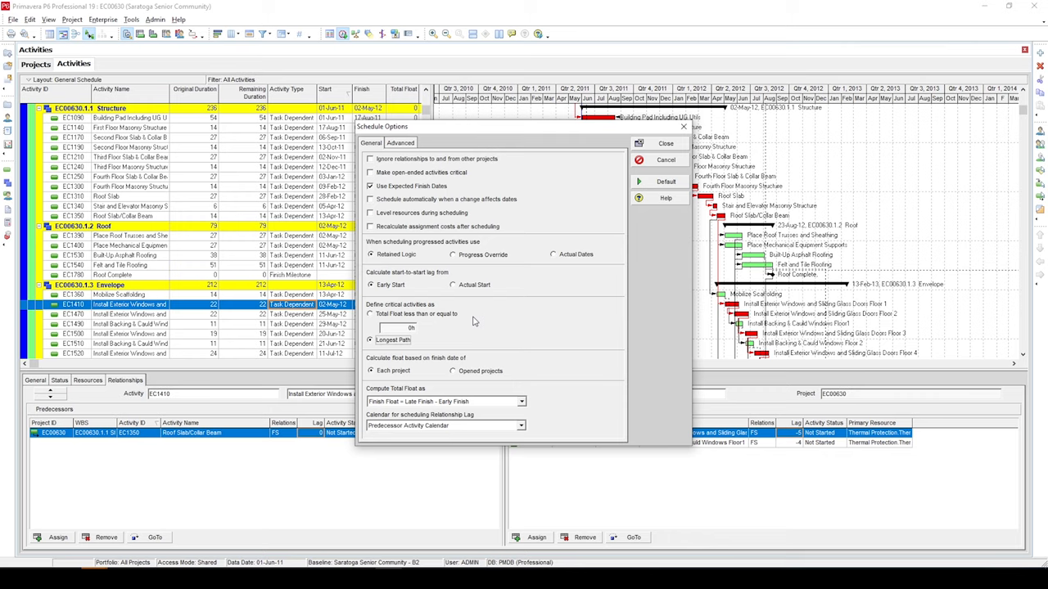
mouse_move(419, 324)
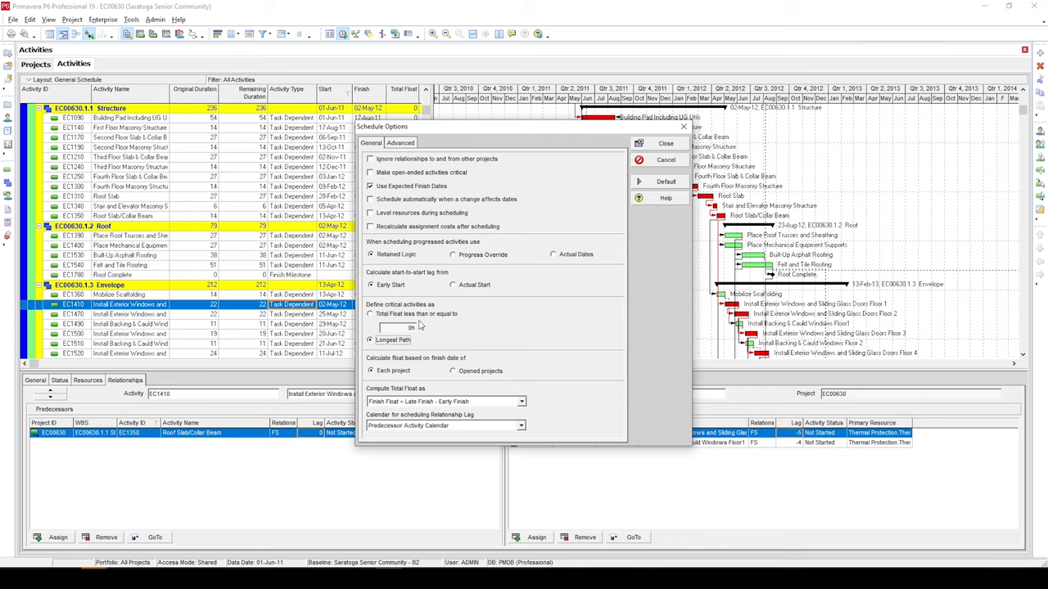
mouse_move(446, 324)
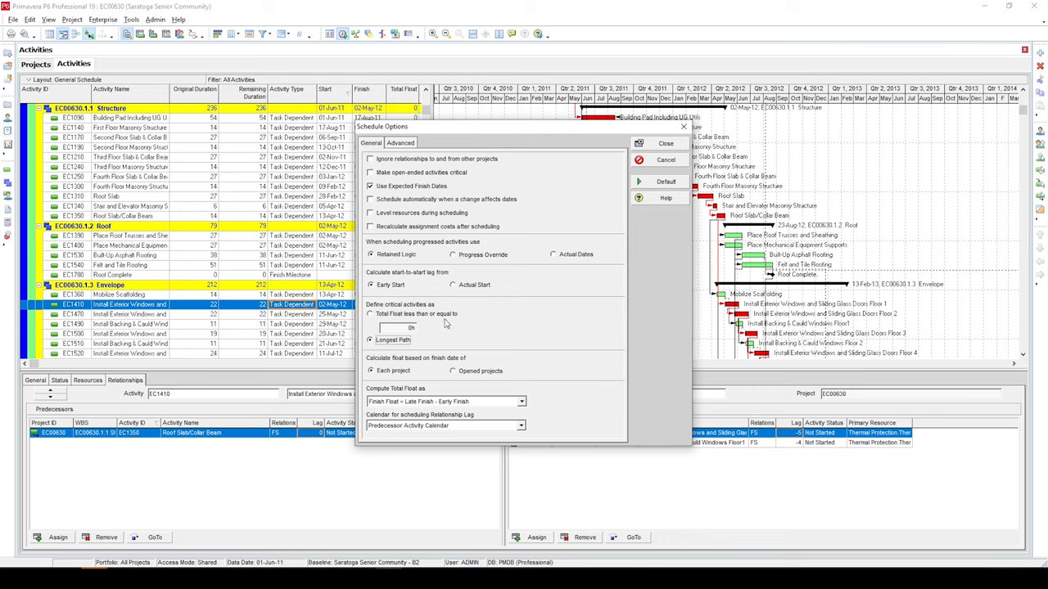
mouse_move(374, 321)
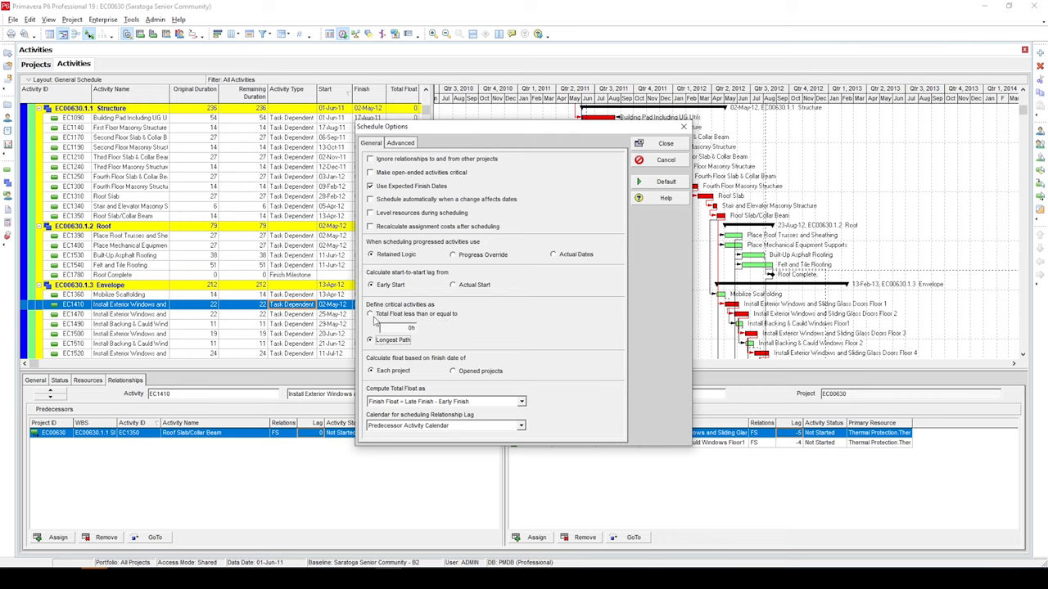
mouse_move(462, 367)
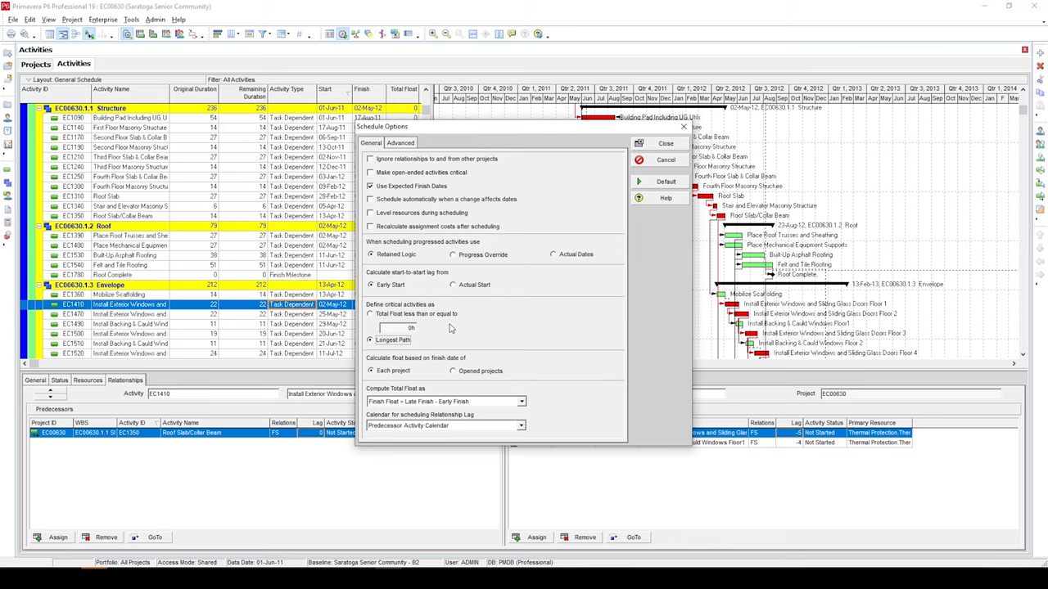
mouse_move(452, 328)
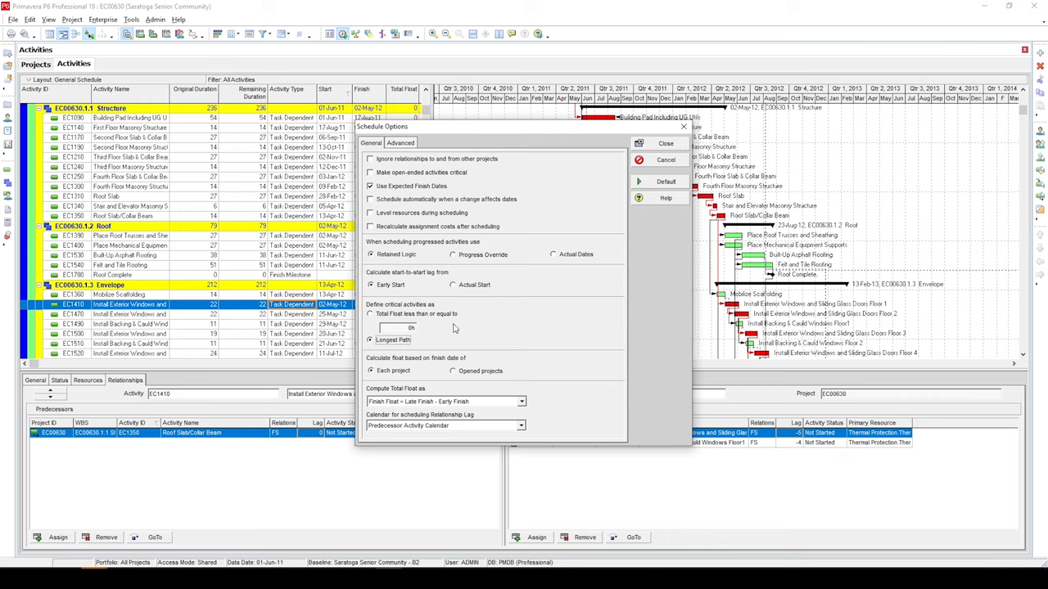
mouse_move(516, 328)
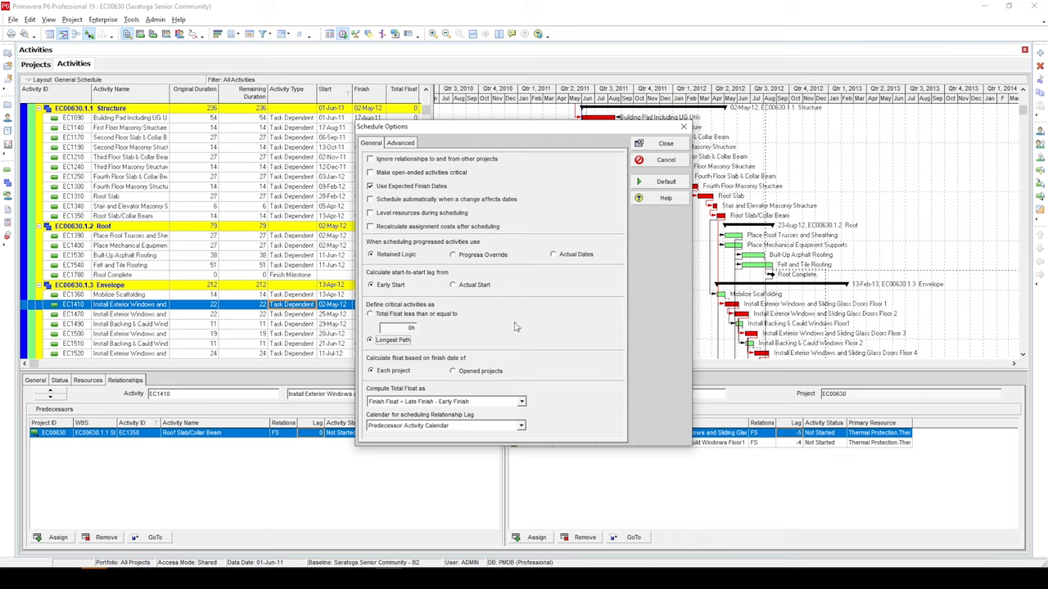
mouse_move(531, 314)
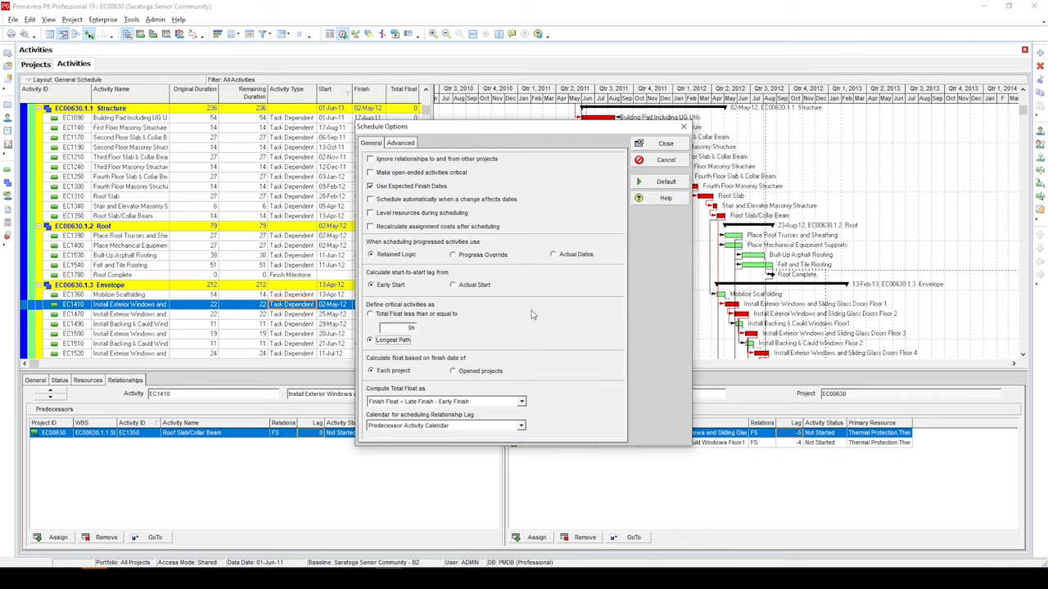
mouse_move(619, 275)
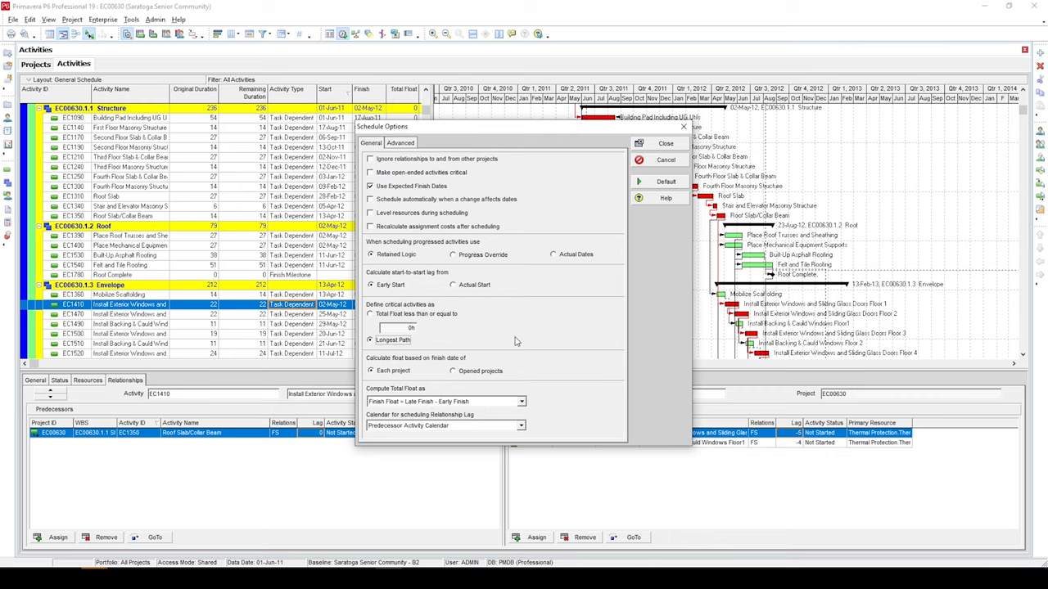
Reschedule the project with the longest-path setting and bring up the activity filters.
click(664, 144)
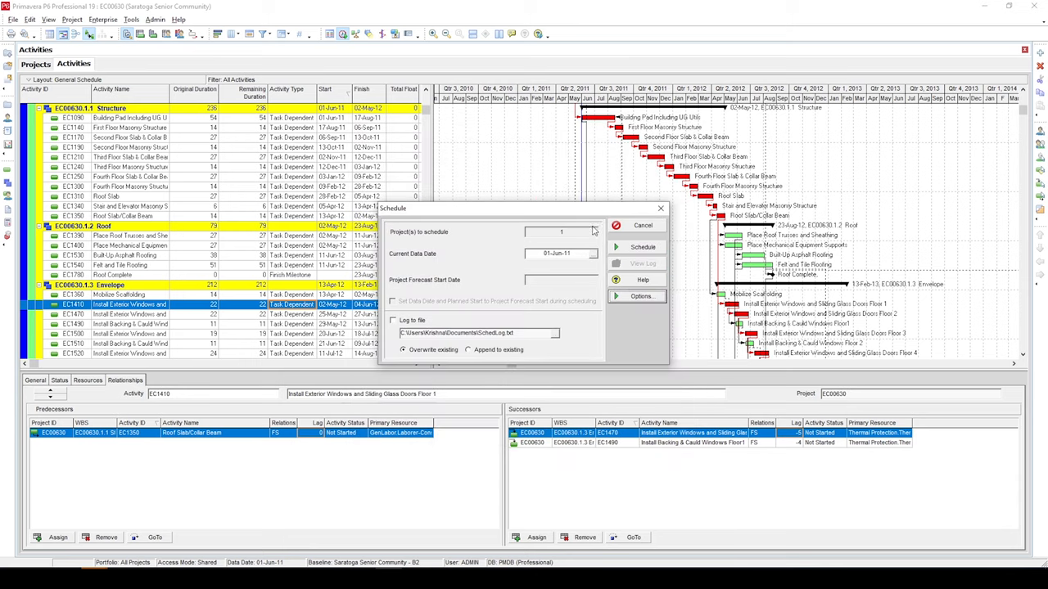
click(643, 245)
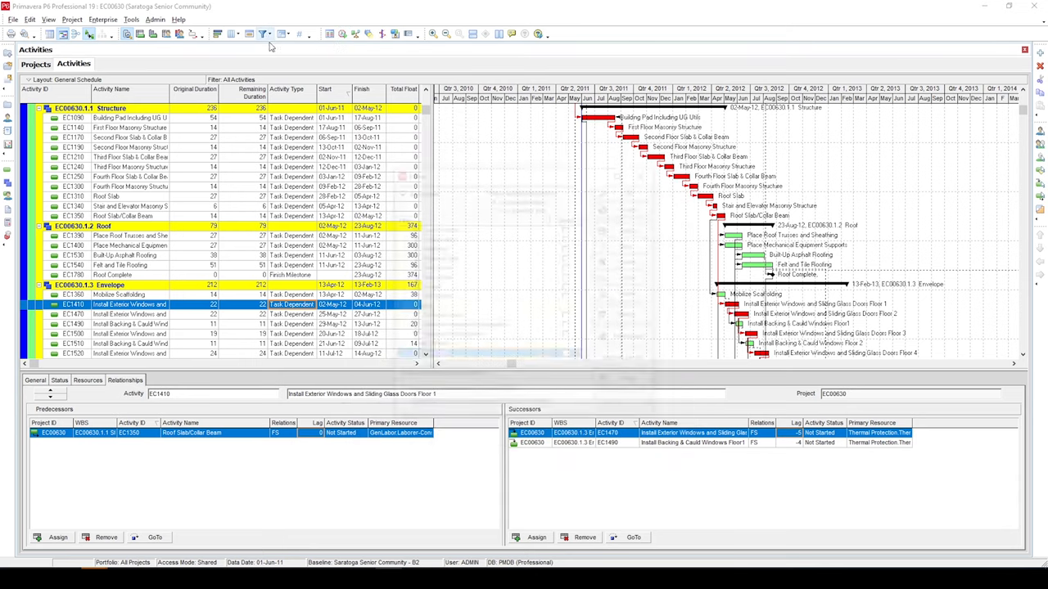
click(263, 32)
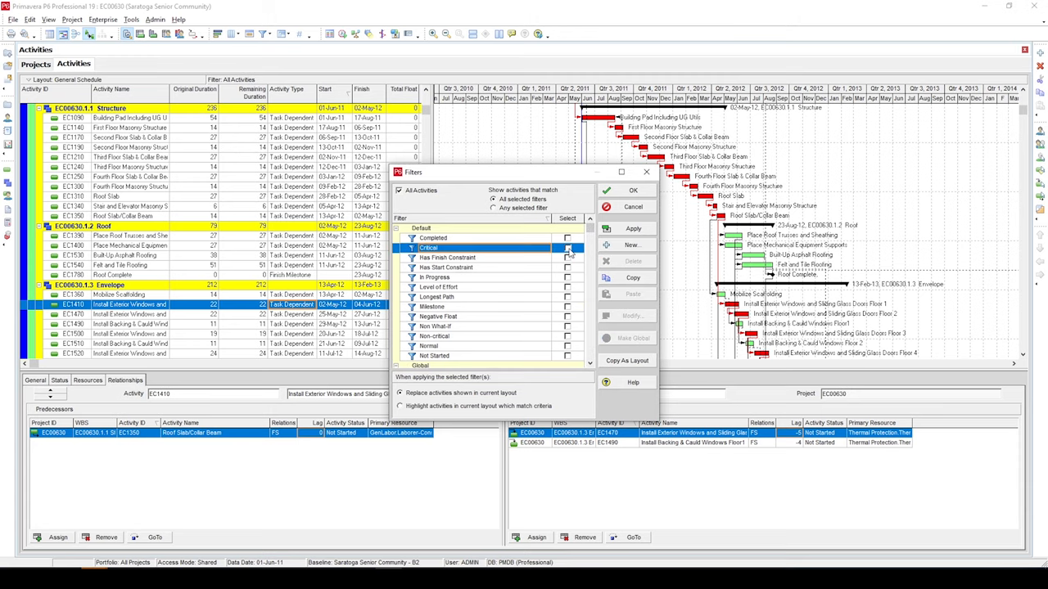
Apply the Critical filter and show the relationships of the Curbing activity (EC1000).
click(632, 190)
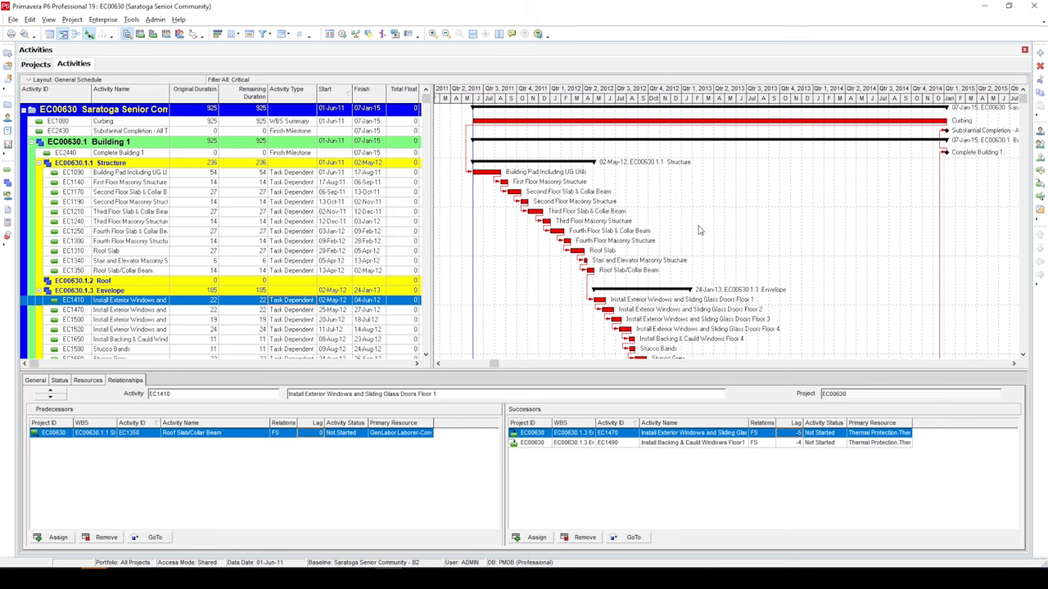
scroll(down, 3)
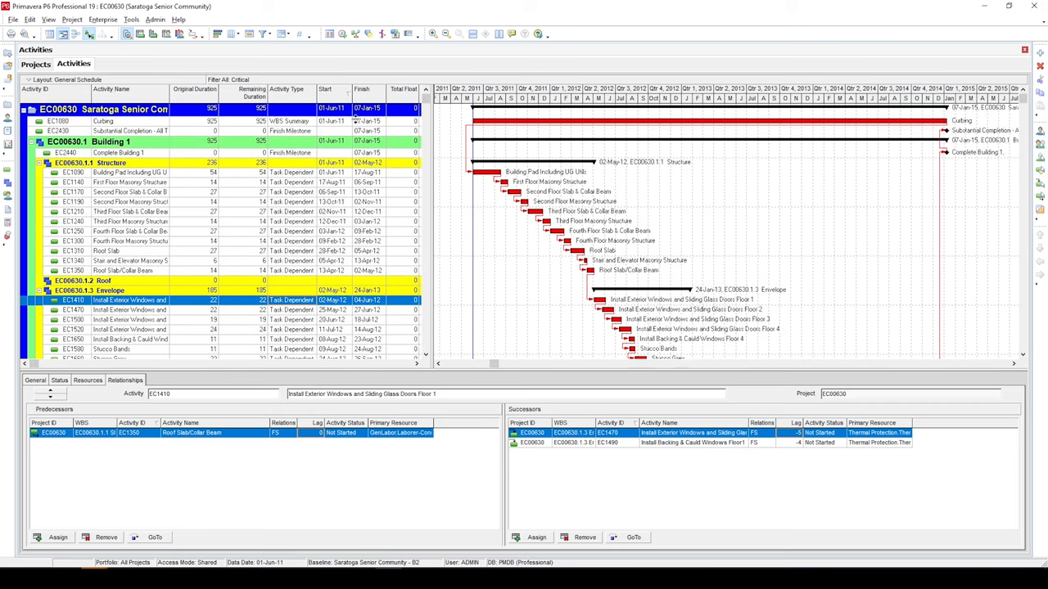
click(103, 121)
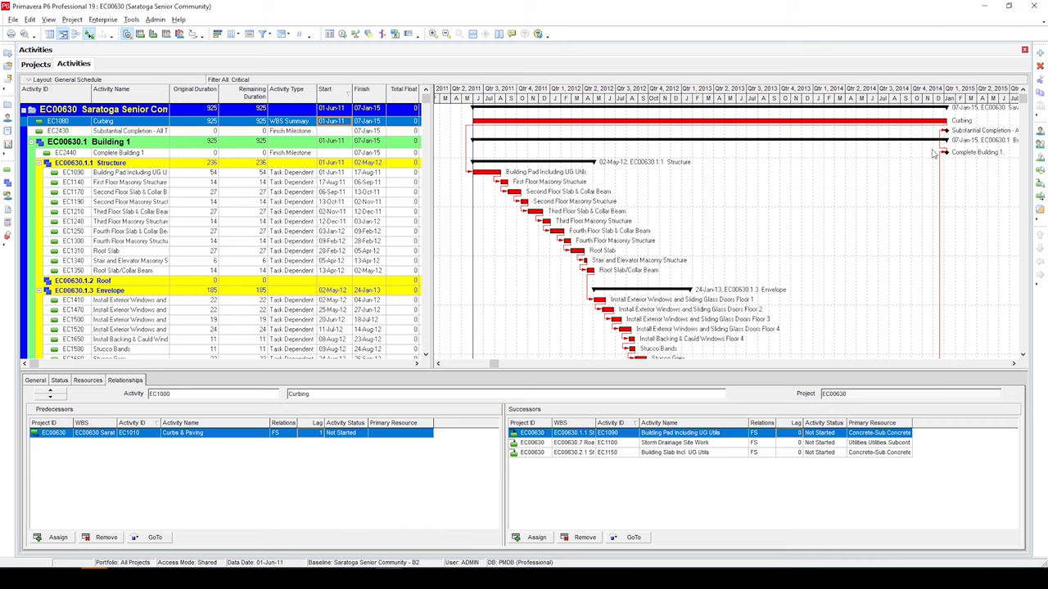
mouse_move(966, 164)
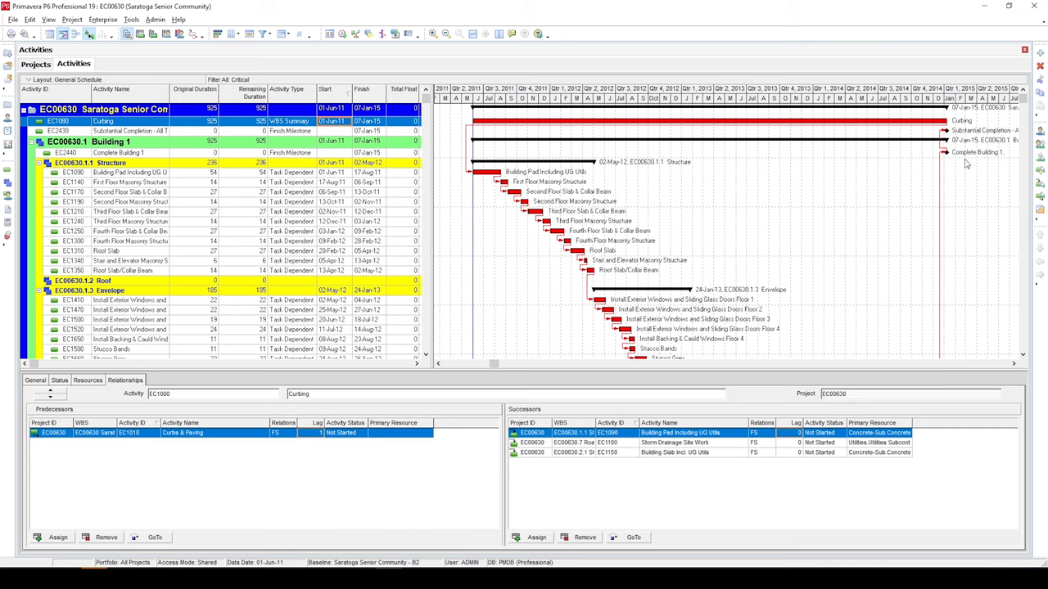
mouse_move(827, 178)
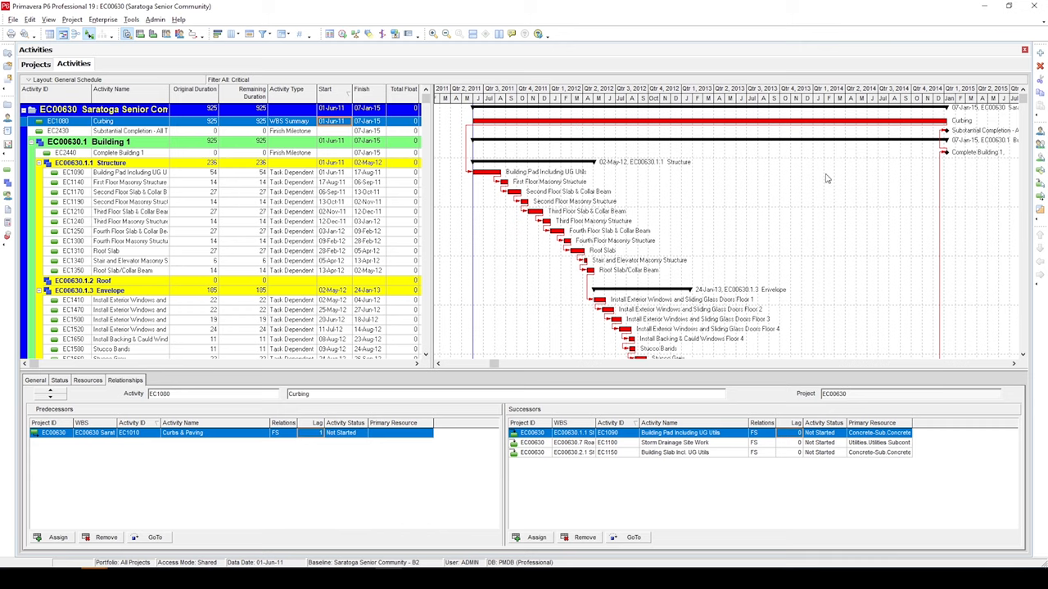
mouse_move(815, 172)
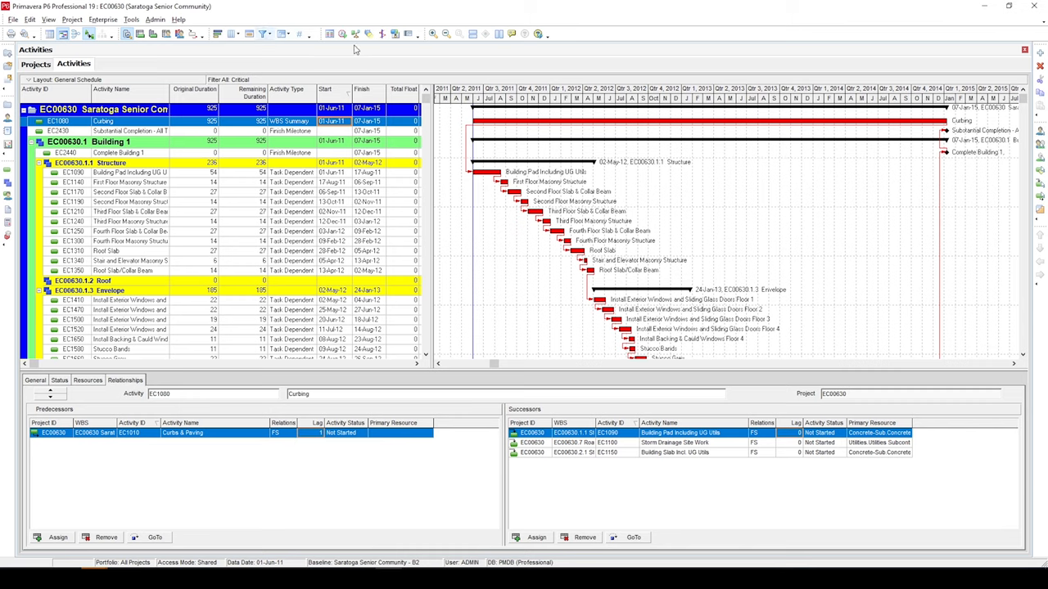
In the Advanced scheduling options, enable calculating multiple float paths using Free Float.
click(342, 33)
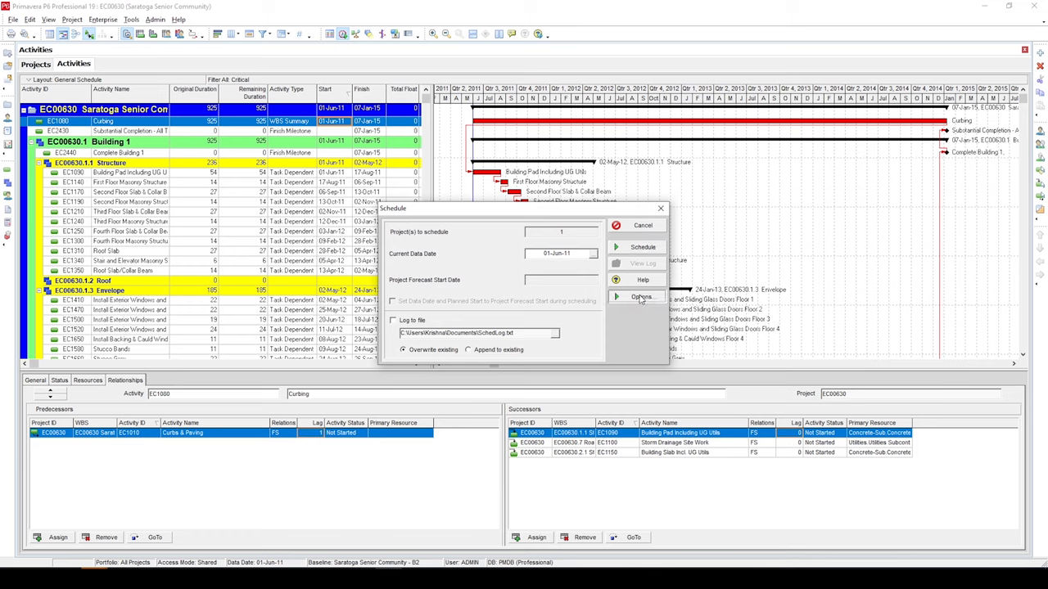
click(642, 298)
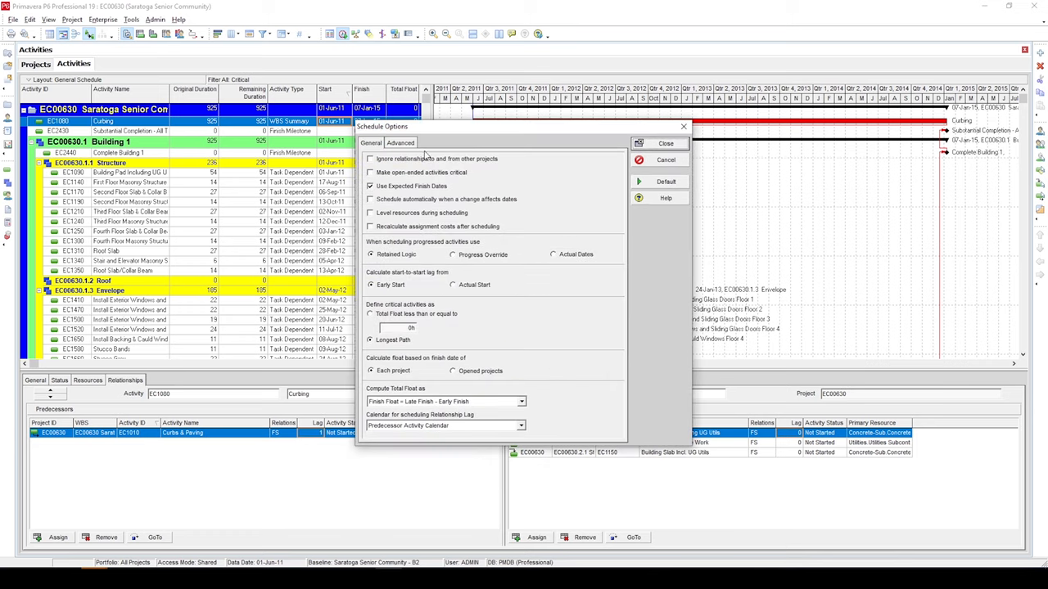
click(399, 143)
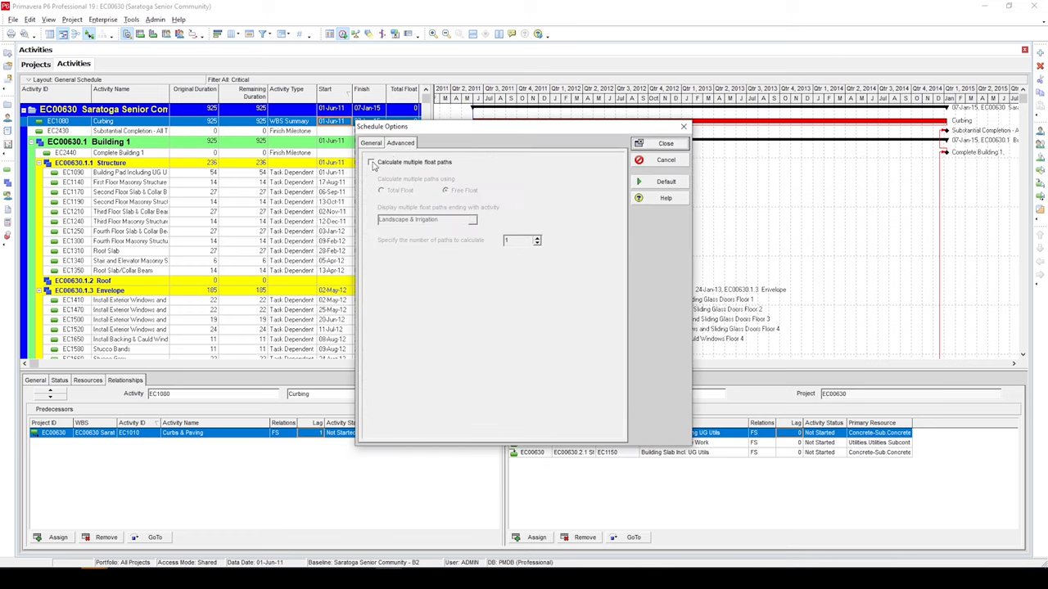
click(372, 162)
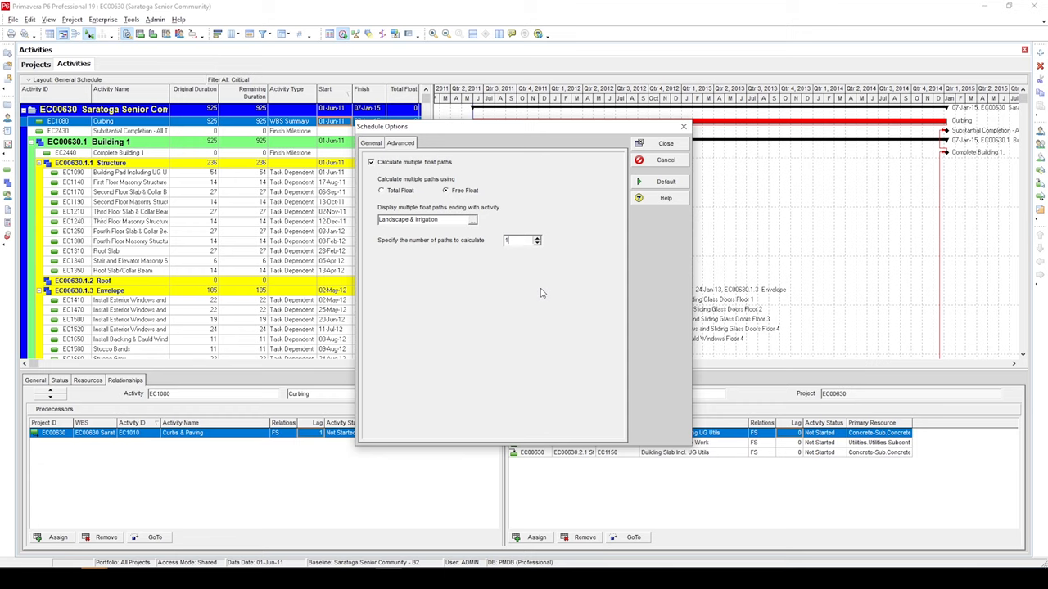
mouse_move(544, 297)
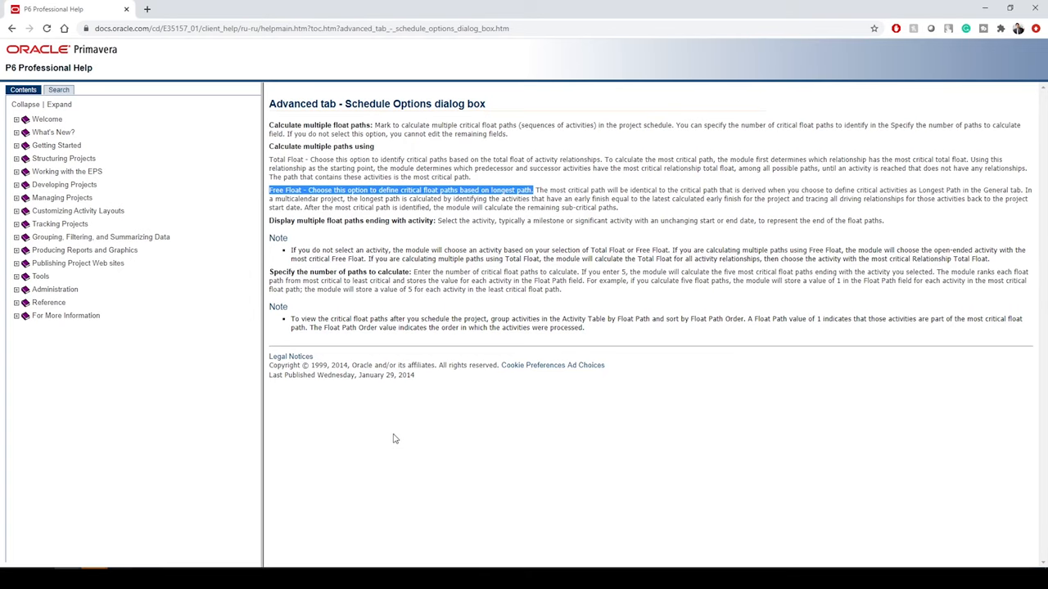
mouse_move(304, 232)
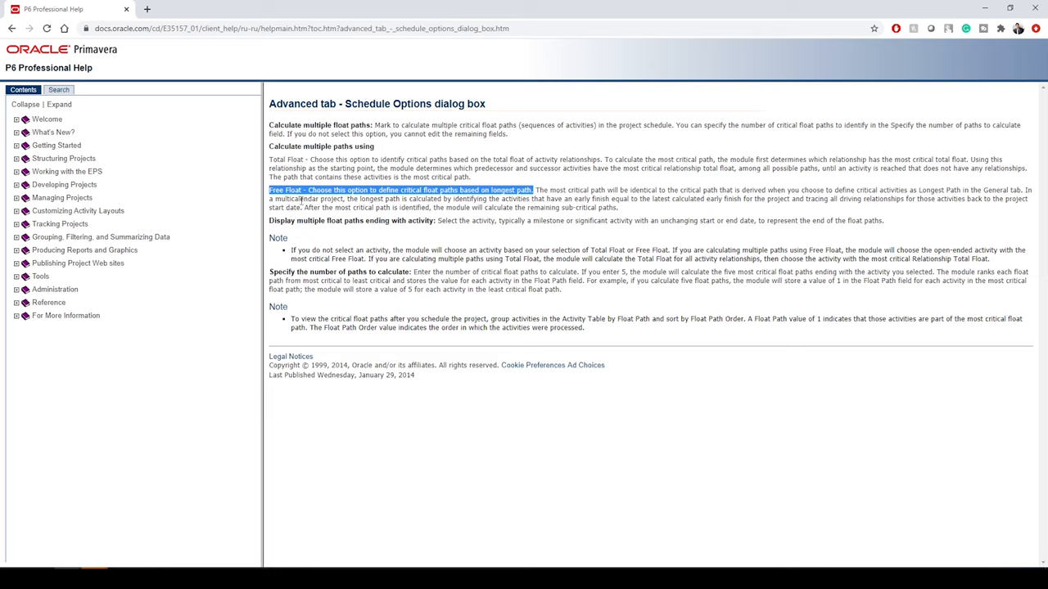
mouse_move(500, 196)
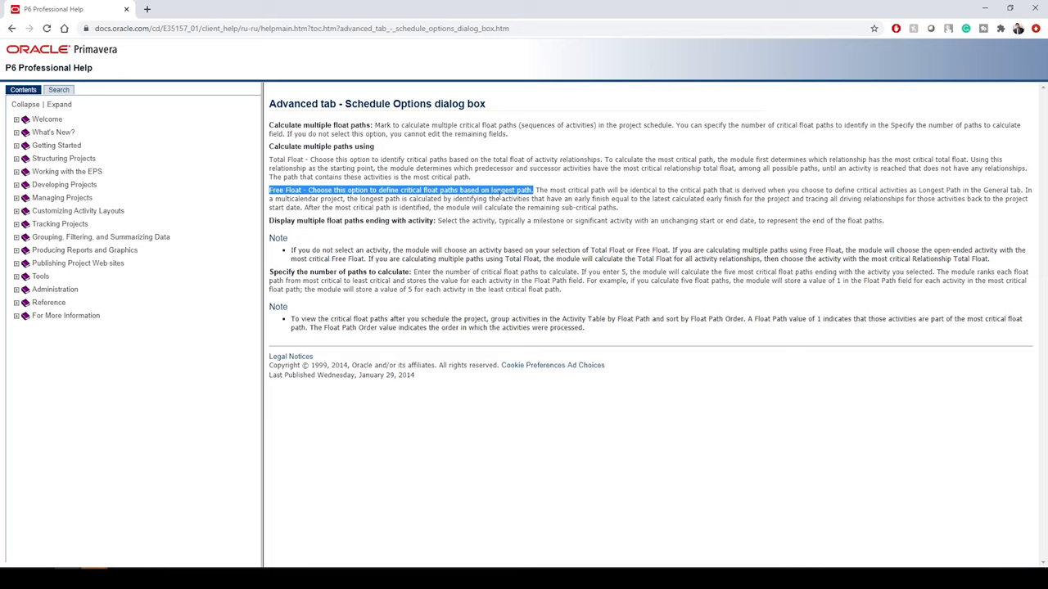
mouse_move(445, 511)
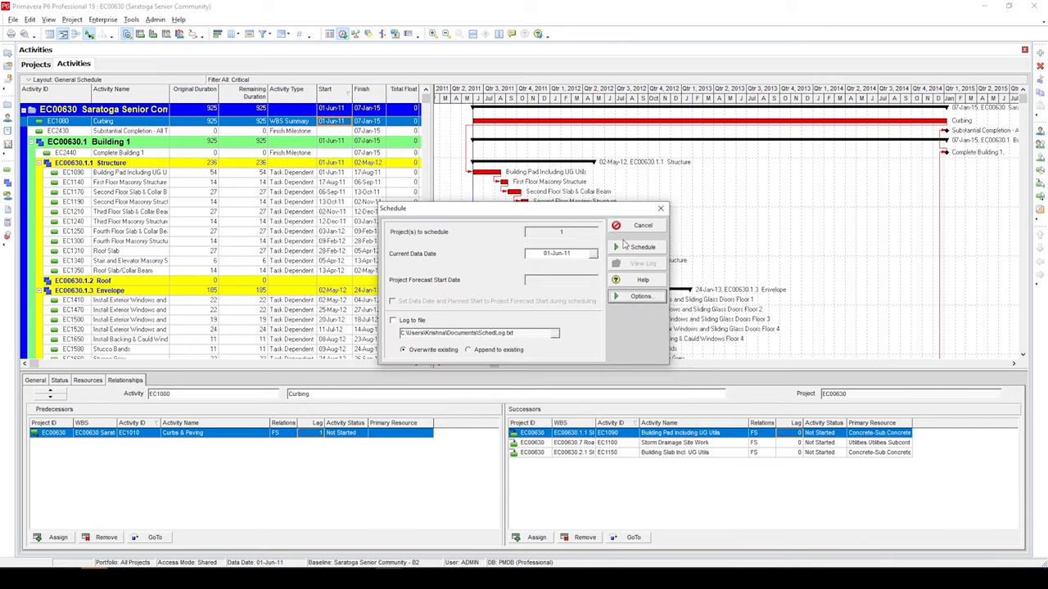
Run the schedule so the multiple float paths are calculated.
click(642, 245)
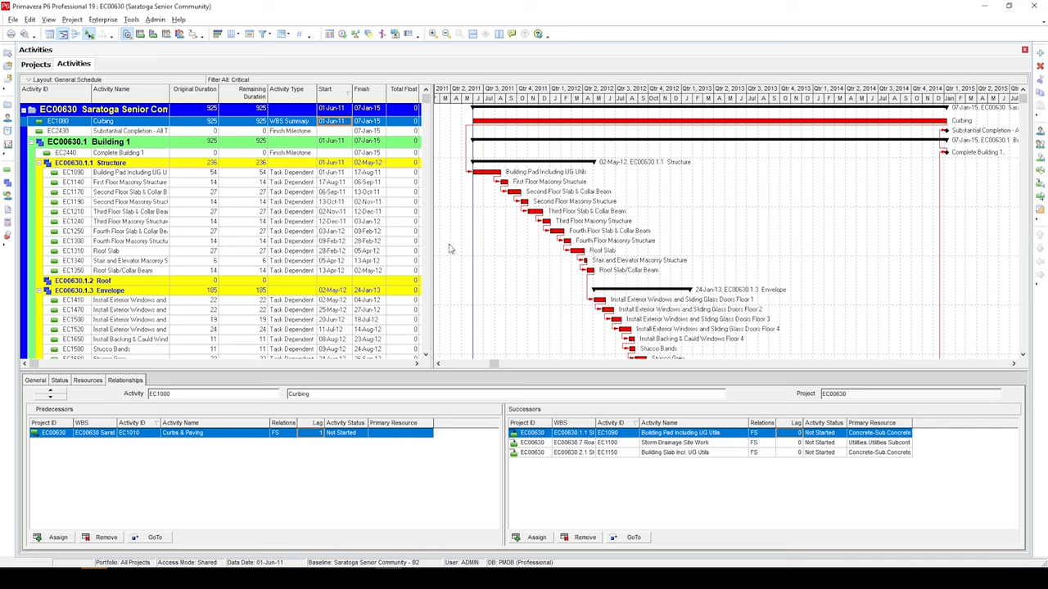
mouse_move(435, 252)
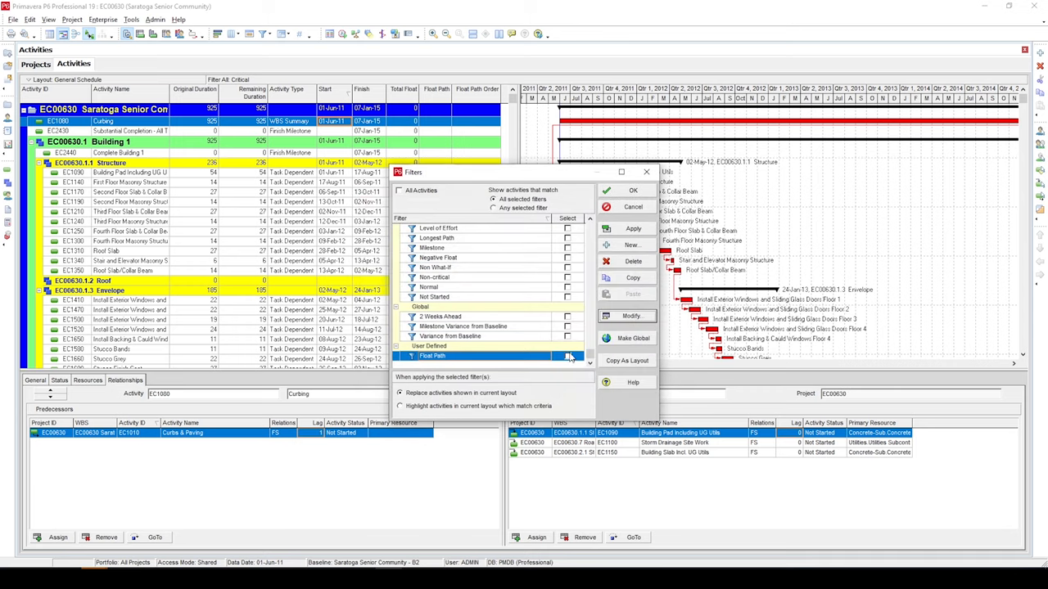
Apply the user-defined Float Path filter and review each activity's float path and order.
click(632, 190)
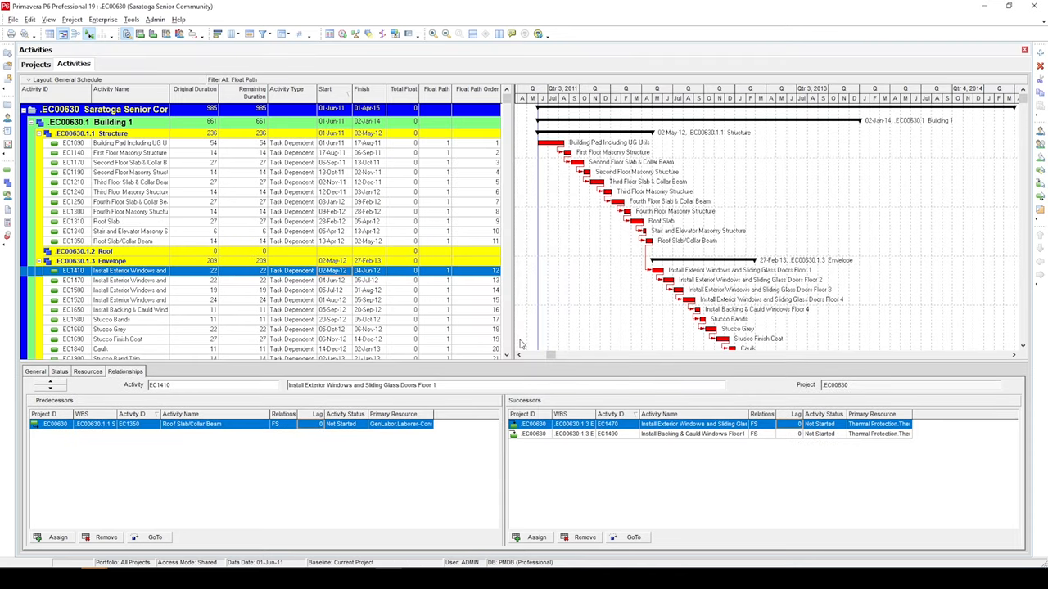
mouse_move(799, 199)
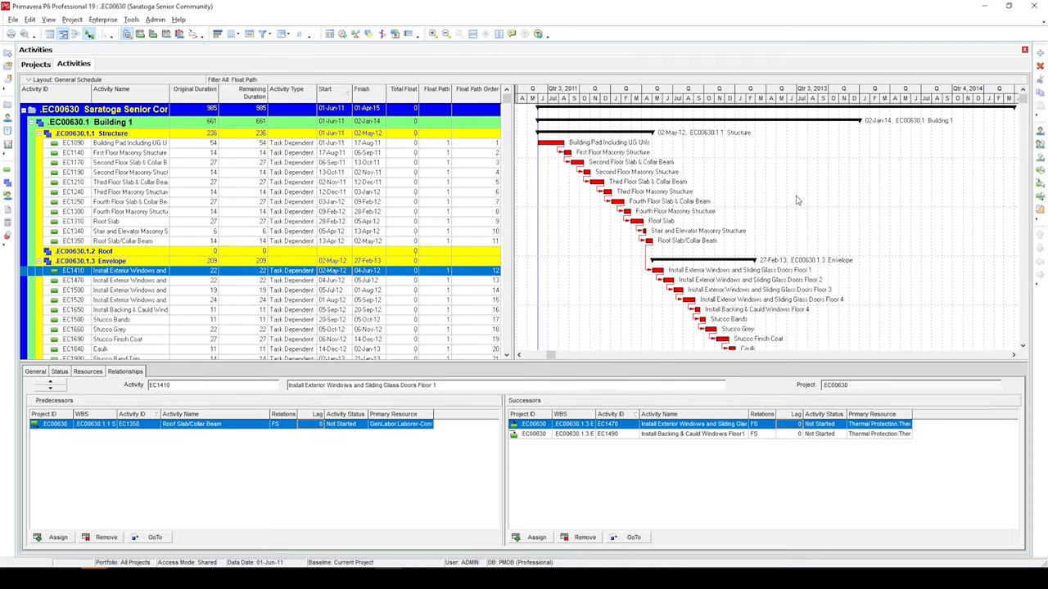
mouse_move(226, 148)
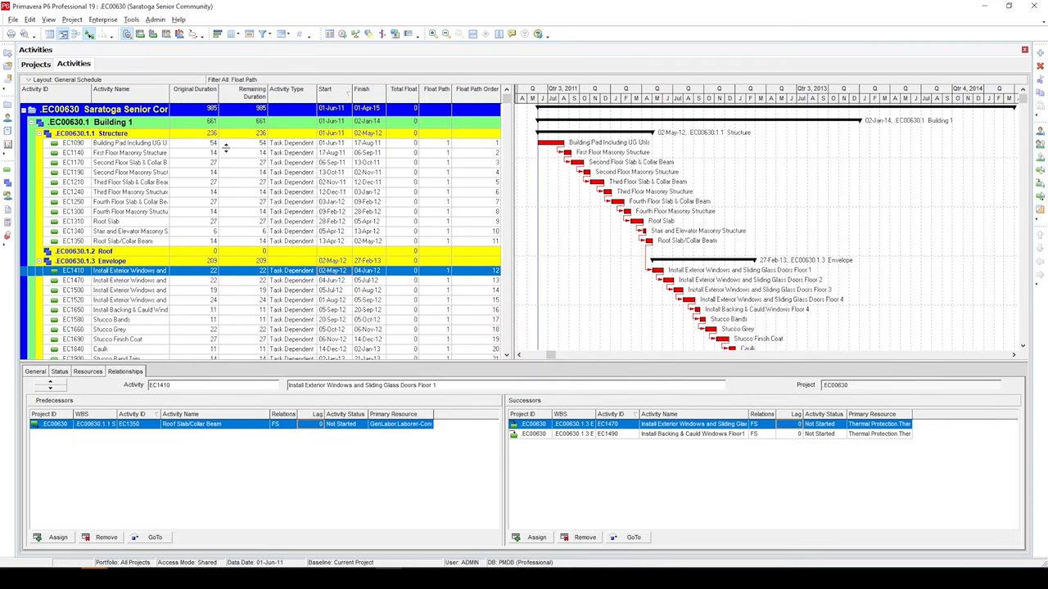
scroll(down, 3)
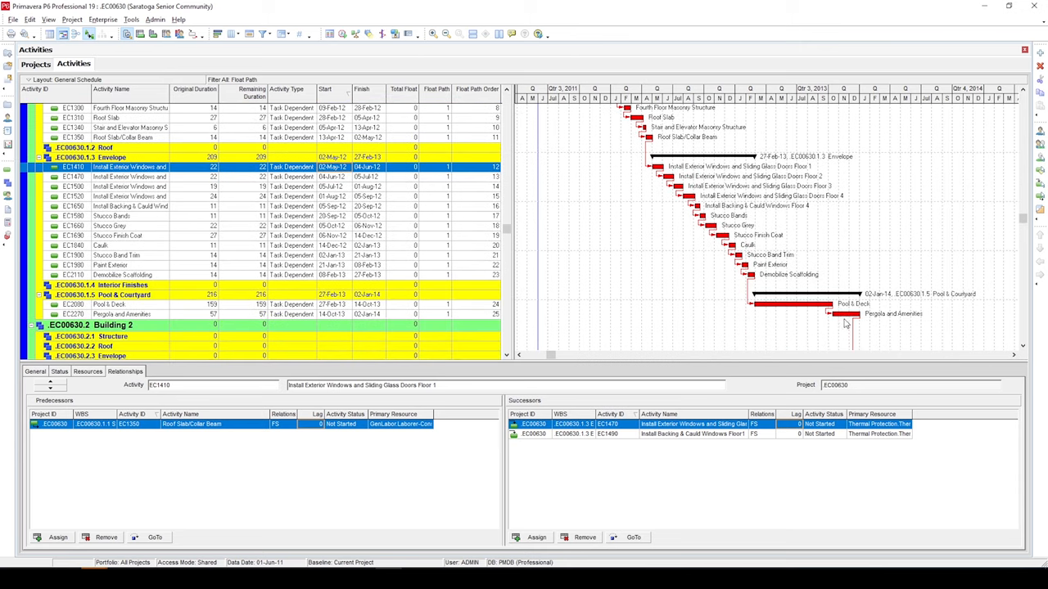
scroll(down, 3)
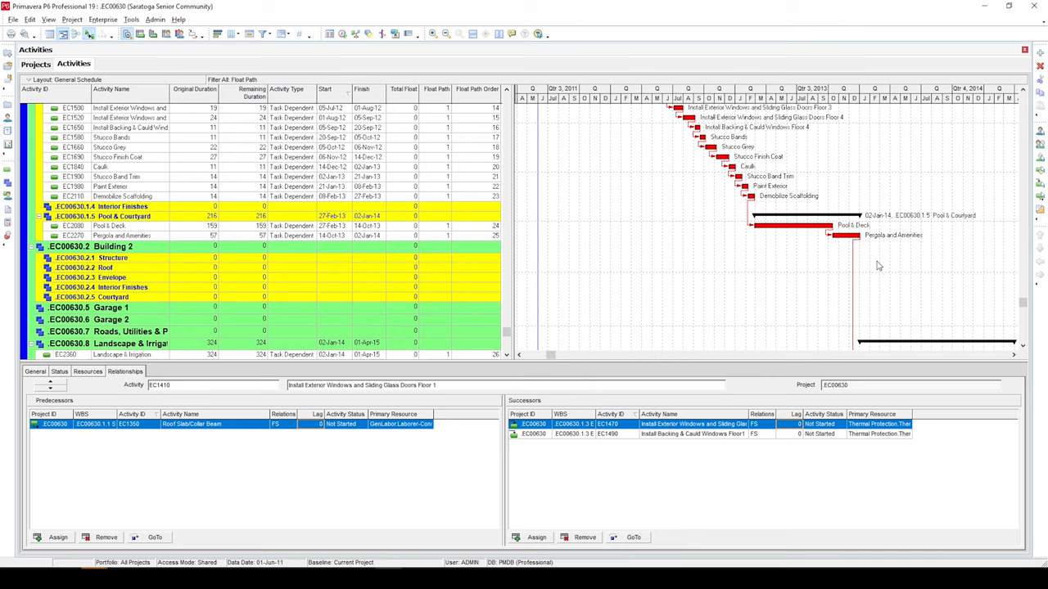
scroll(down, 3)
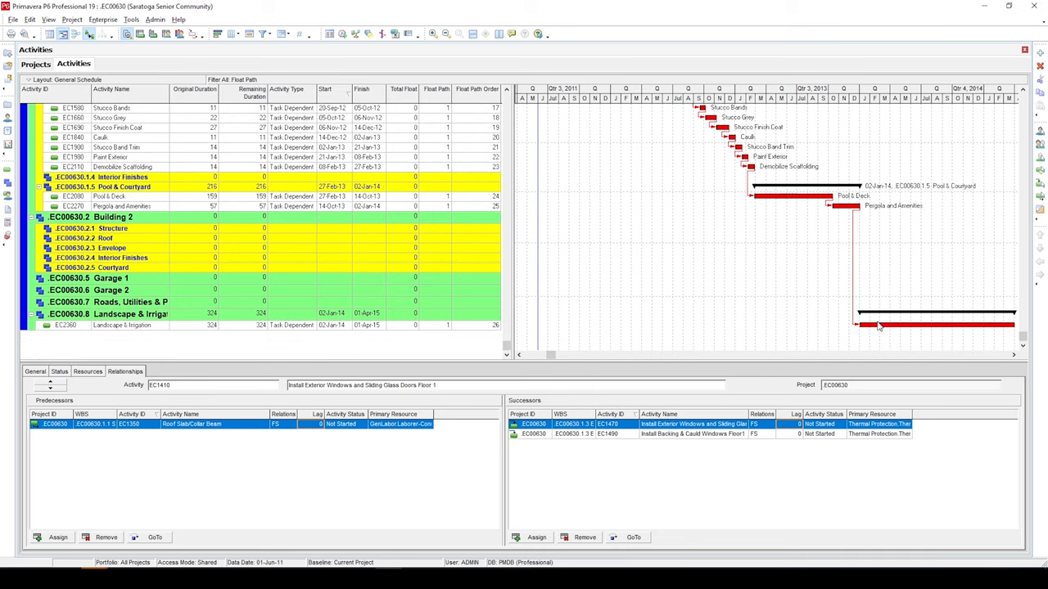